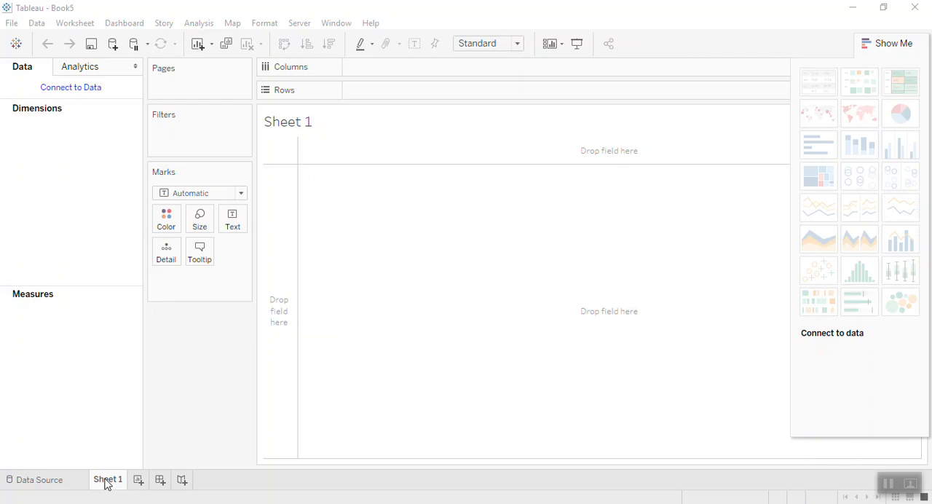
pyautogui.moveTo(99, 487)
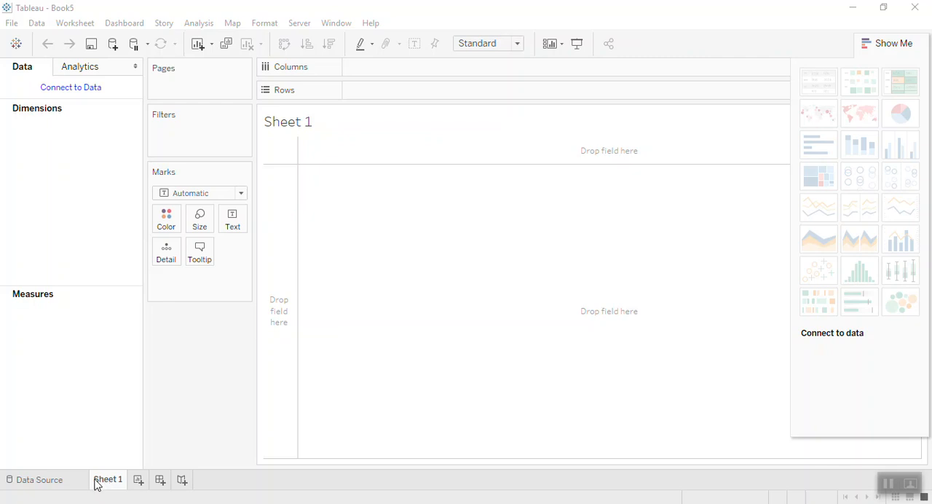
pyautogui.moveTo(39, 479)
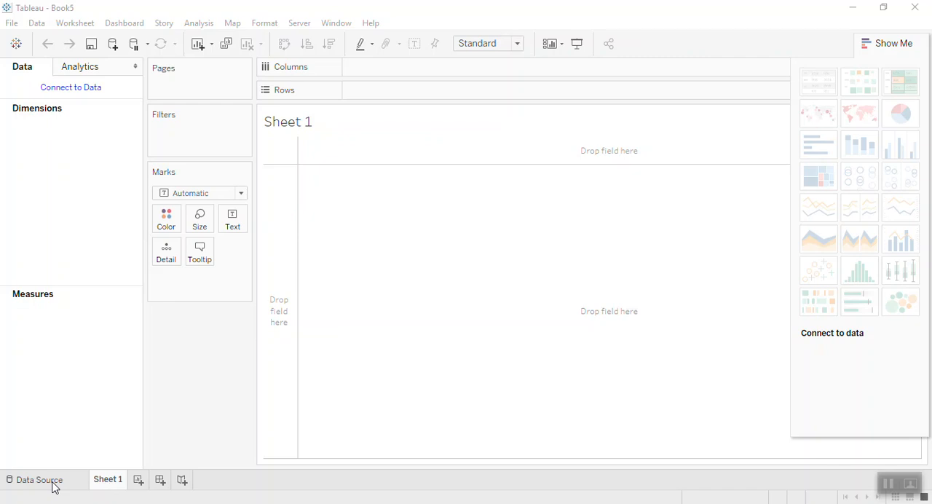
# Step: Connect to the saved Sample - Superstore source and view its Orders table
pyautogui.click(38, 479)
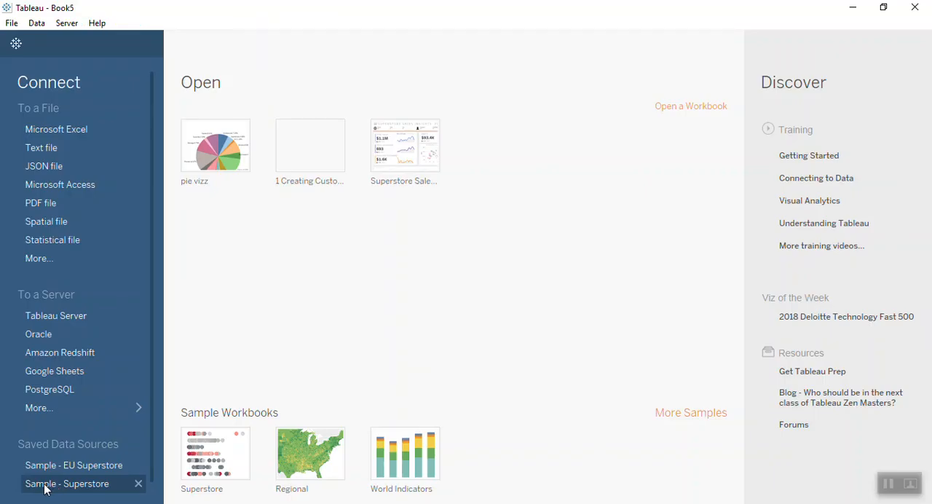
pyautogui.click(67, 483)
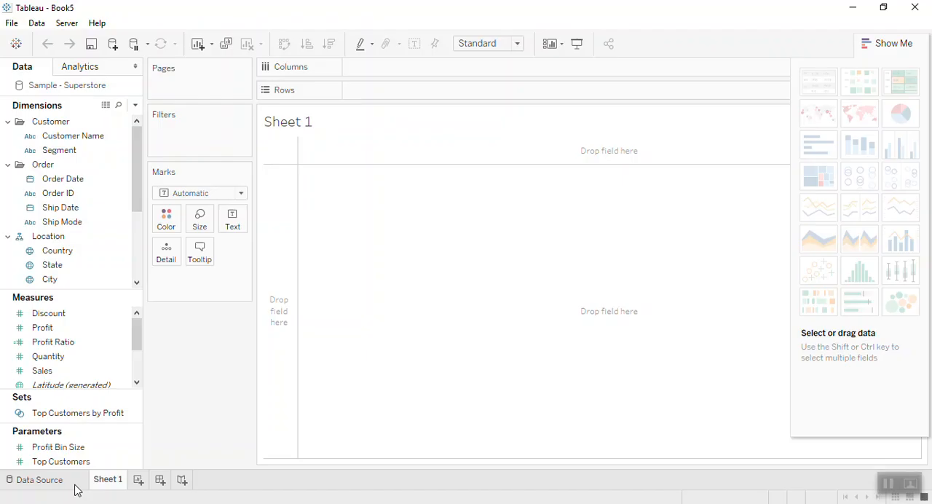
pyautogui.click(39, 479)
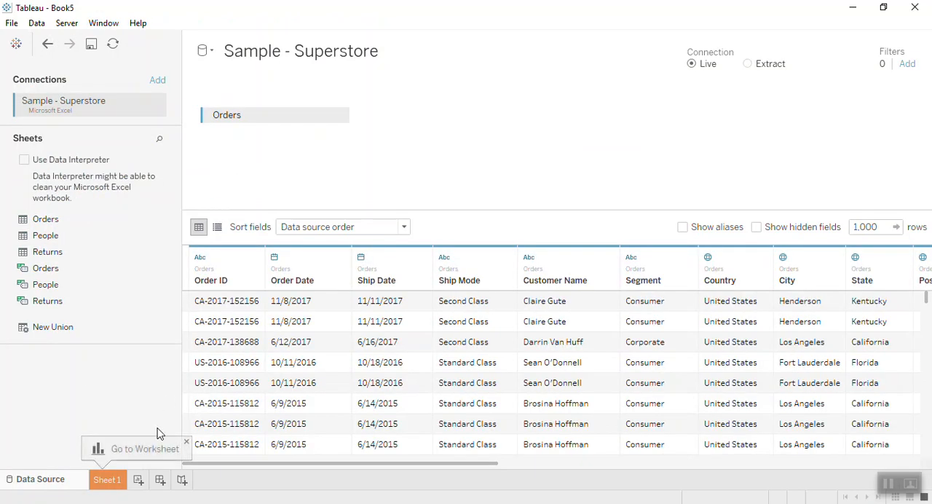
# Step: On Sheet 1, put Sub-Category on Rows and Sales on Columns for a horizontal bar chart
pyautogui.click(108, 479)
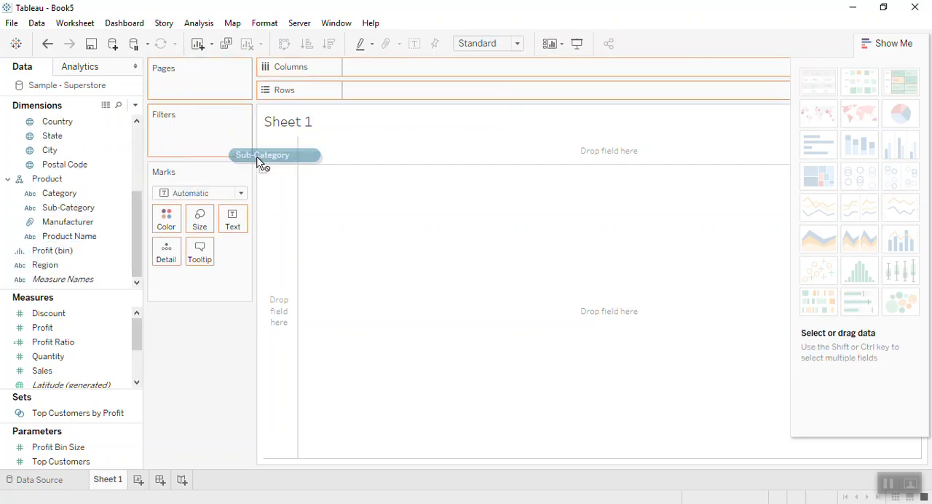
pyautogui.moveTo(262, 154); pyautogui.dragTo(393, 90)
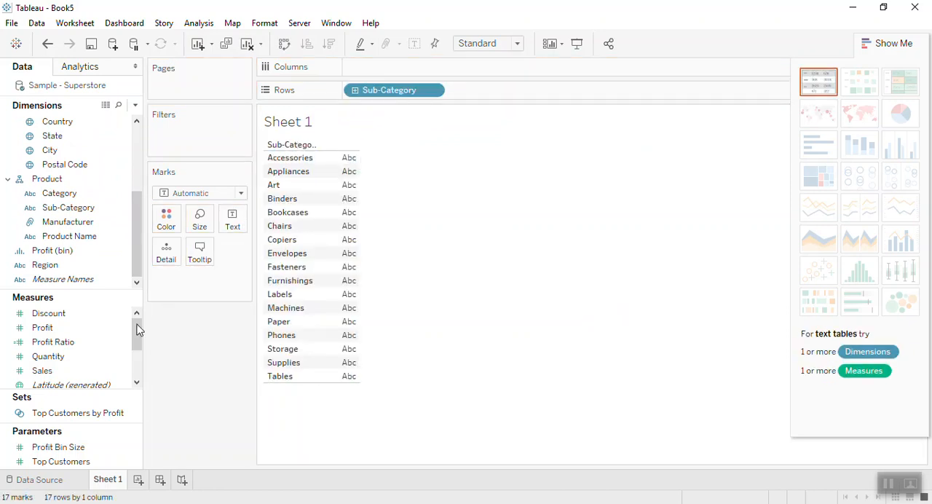
pyautogui.click(42, 370)
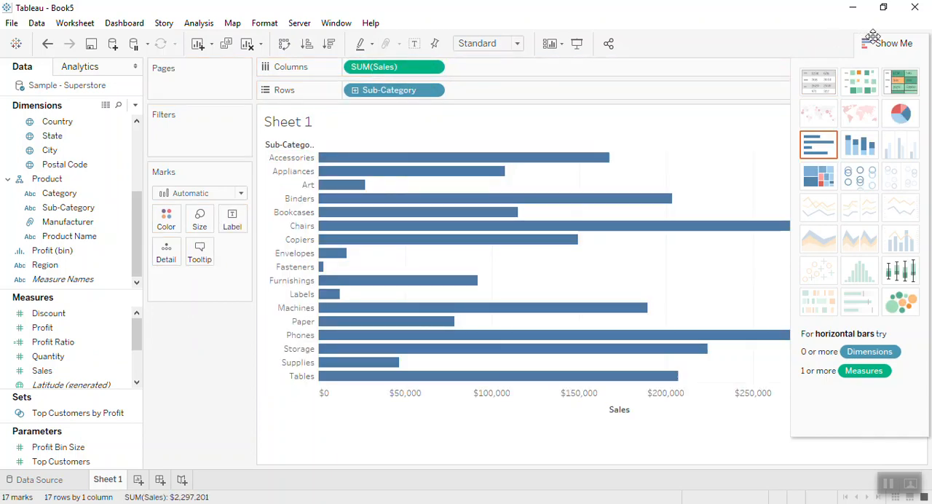
pyautogui.moveTo(894, 67)
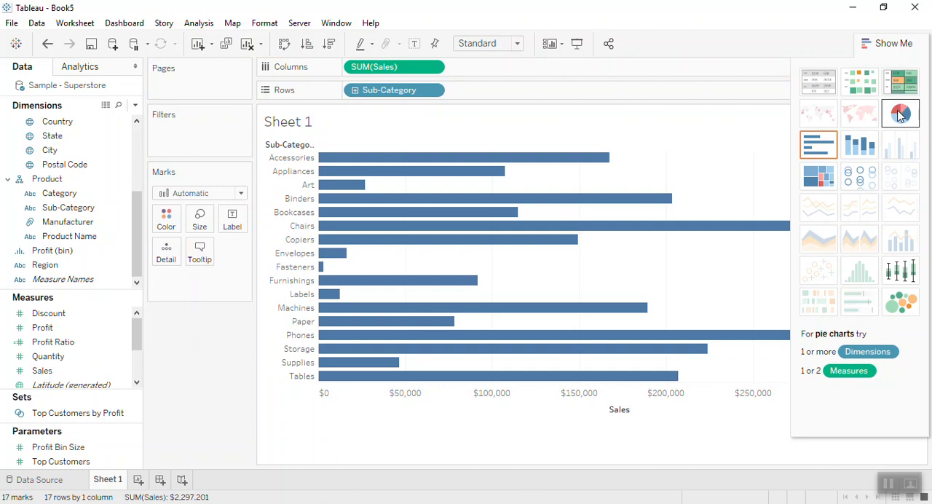
# Step: Switch the Sales by Sub-Category bars to a pie chart via Show Me
pyautogui.click(900, 113)
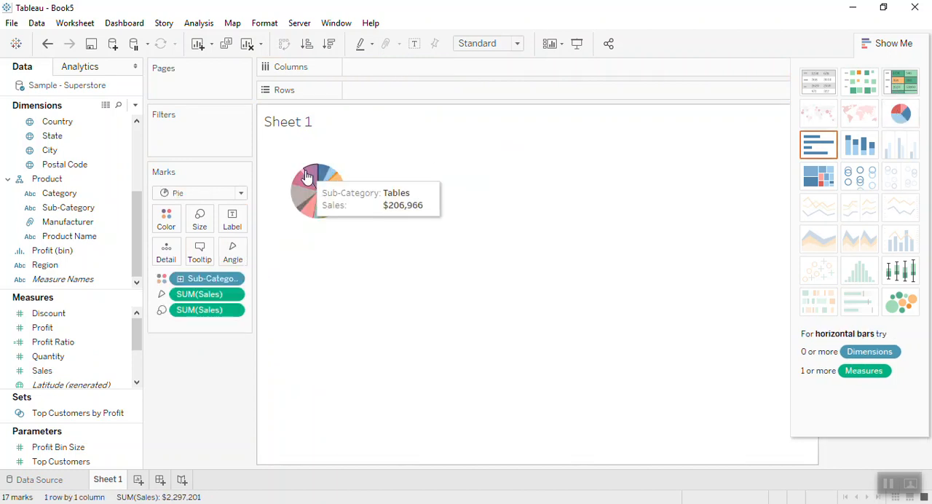
pyautogui.moveTo(285, 233)
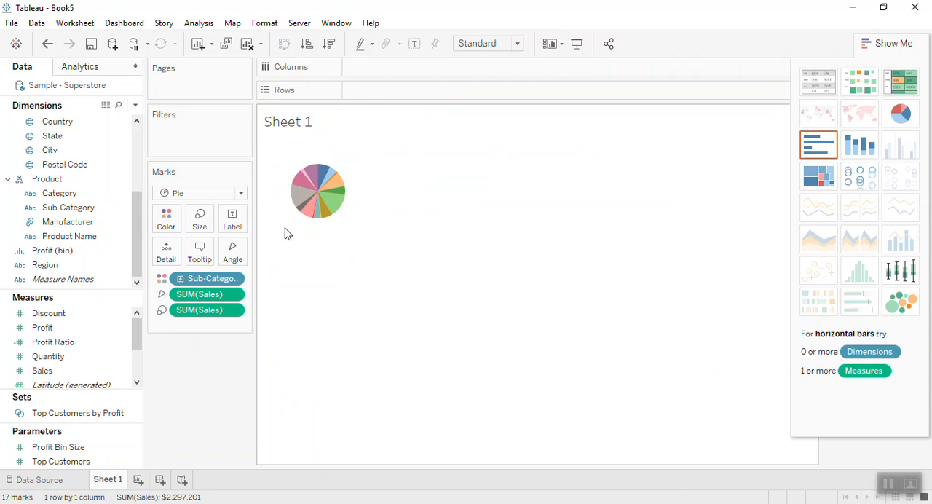
pyautogui.moveTo(364, 163)
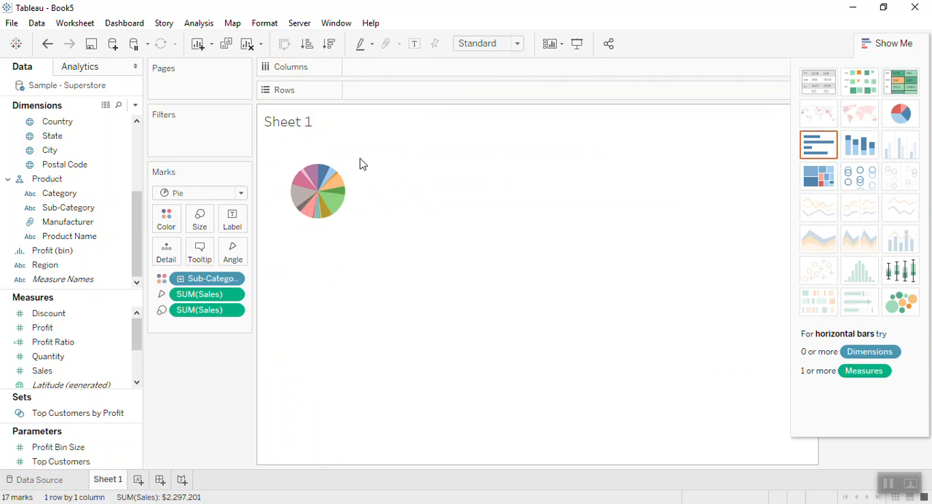
pyautogui.moveTo(357, 246)
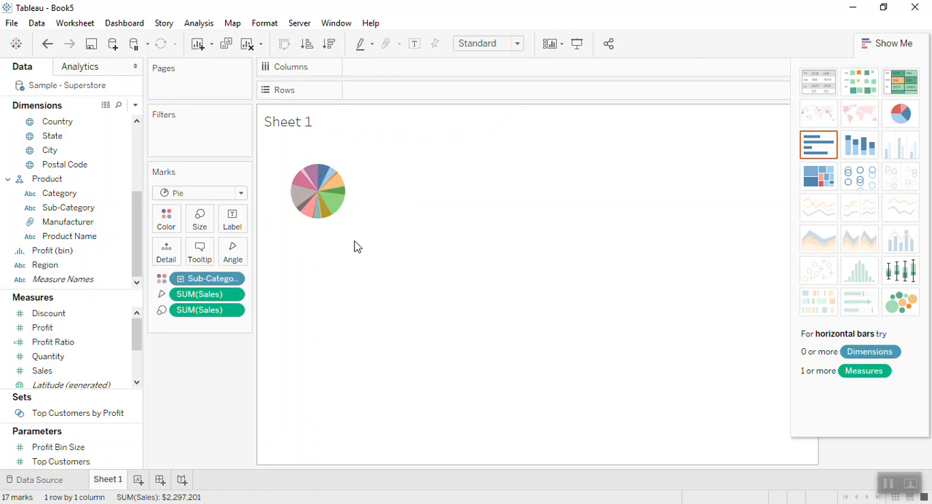
pyautogui.moveTo(318, 251)
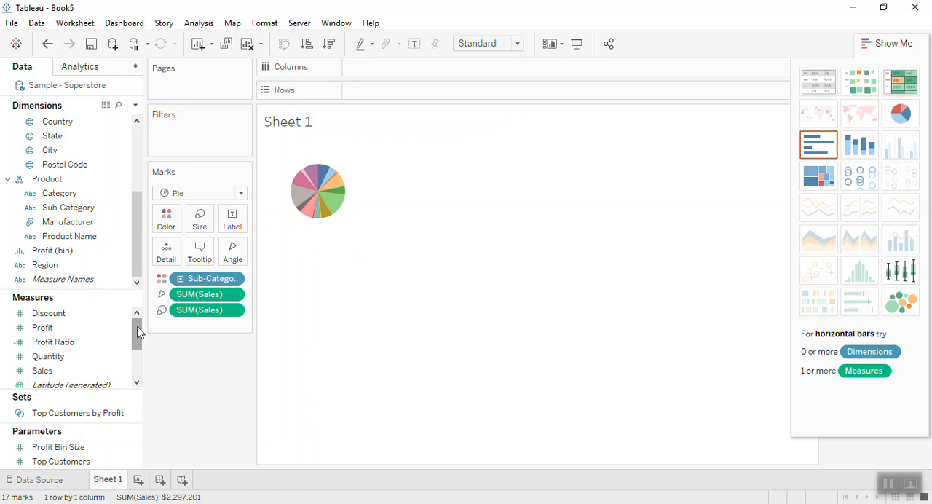
# Step: Add Number of Records to Rows so the pie marks sit on a record-count axis
pyautogui.scroll(-3)
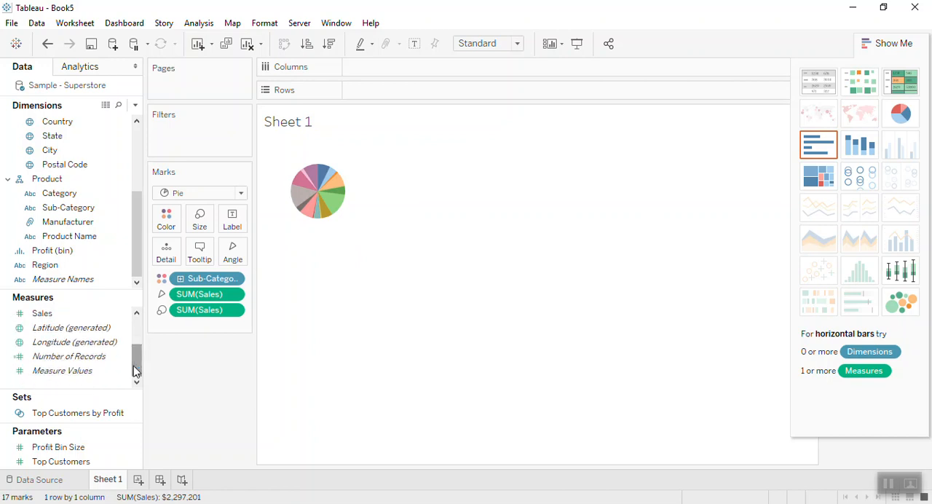
pyautogui.click(70, 357)
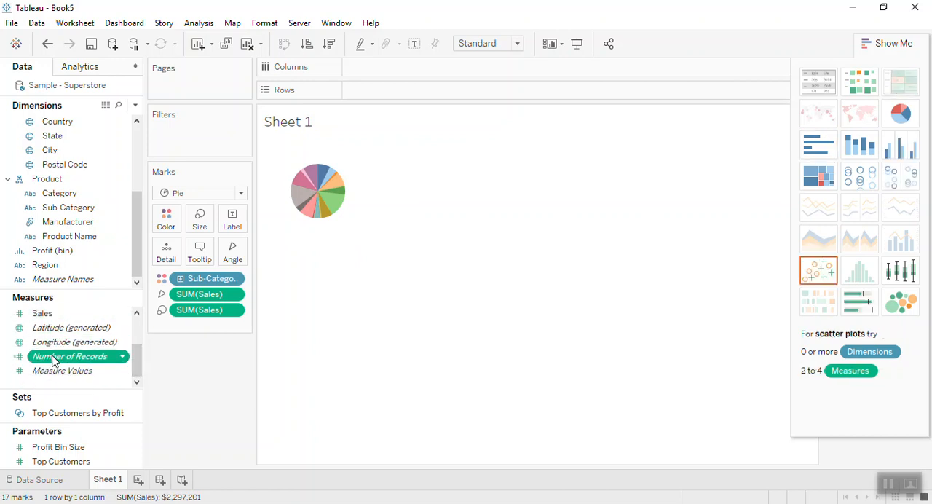
pyautogui.moveTo(70, 357); pyautogui.dragTo(396, 84)
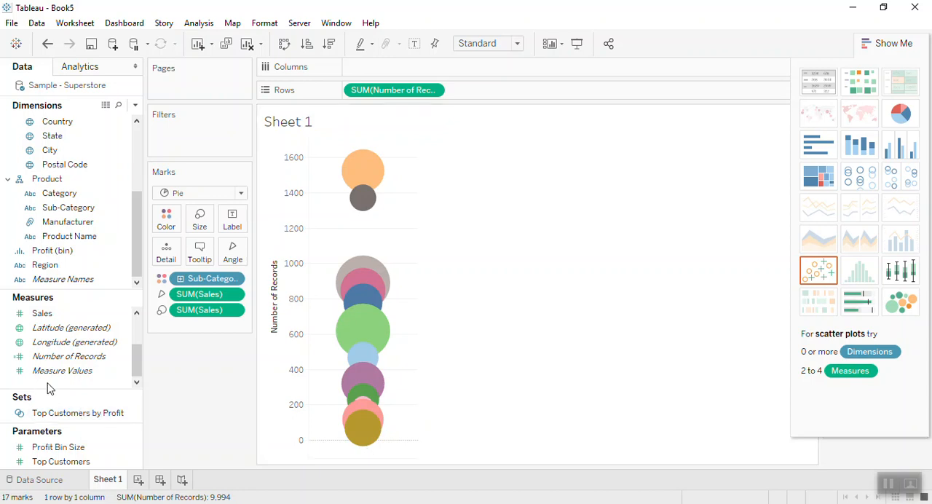
pyautogui.click(69, 356)
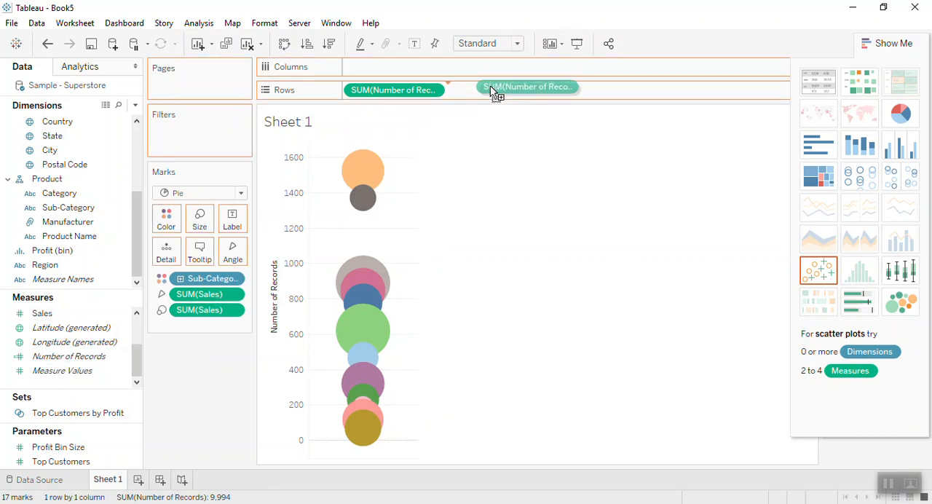
# Step: Duplicate the SUM(Number of Records) pill on Rows for two stacked pie panes
pyautogui.moveTo(527, 88); pyautogui.dragTo(496, 90)
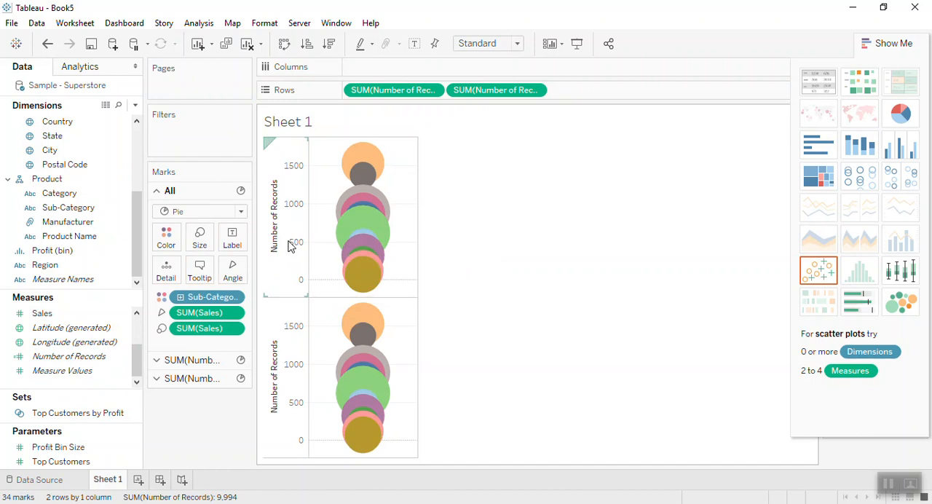
pyautogui.moveTo(364, 157)
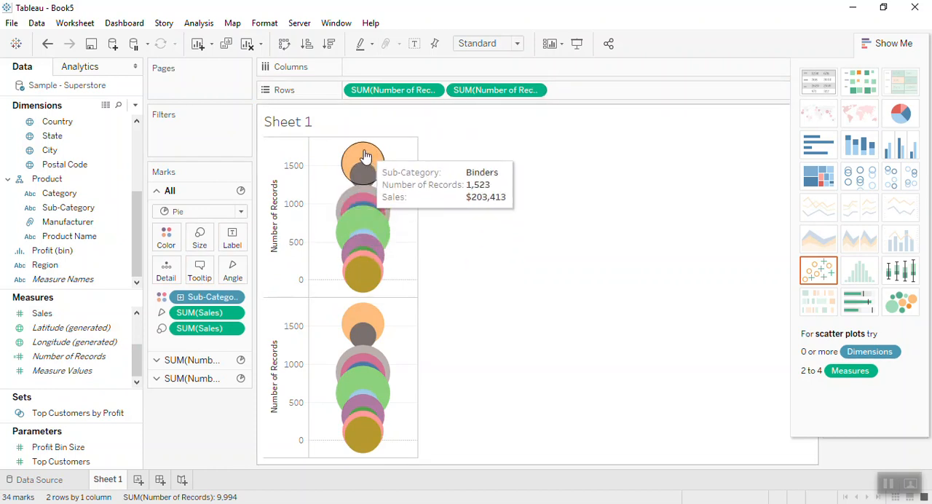
pyautogui.moveTo(329, 268)
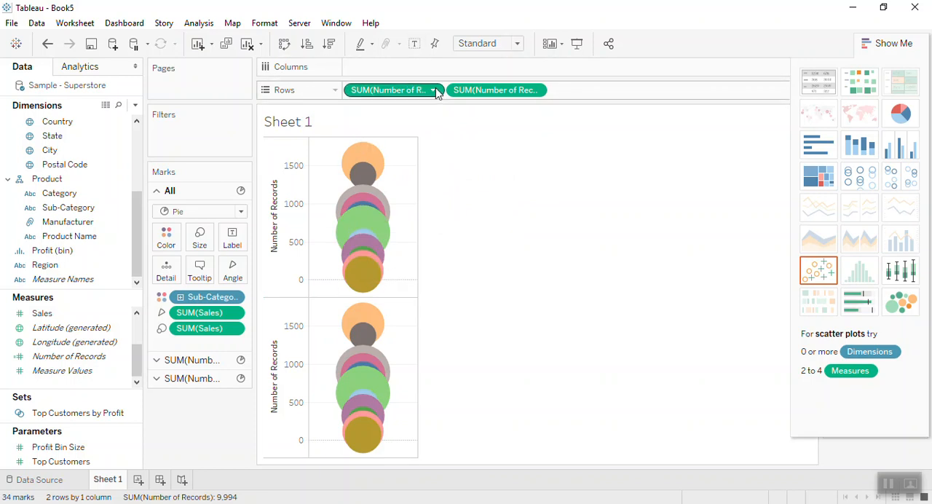
pyautogui.moveTo(393, 90)
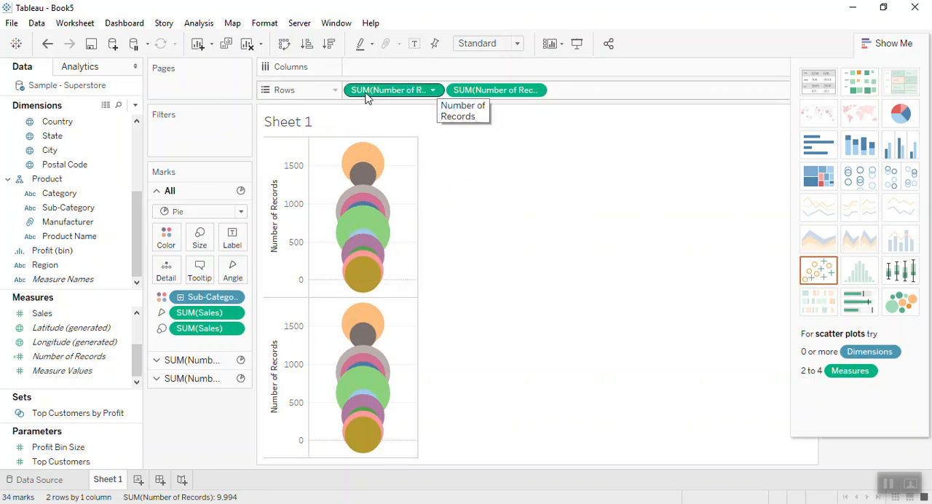
pyautogui.moveTo(434, 94)
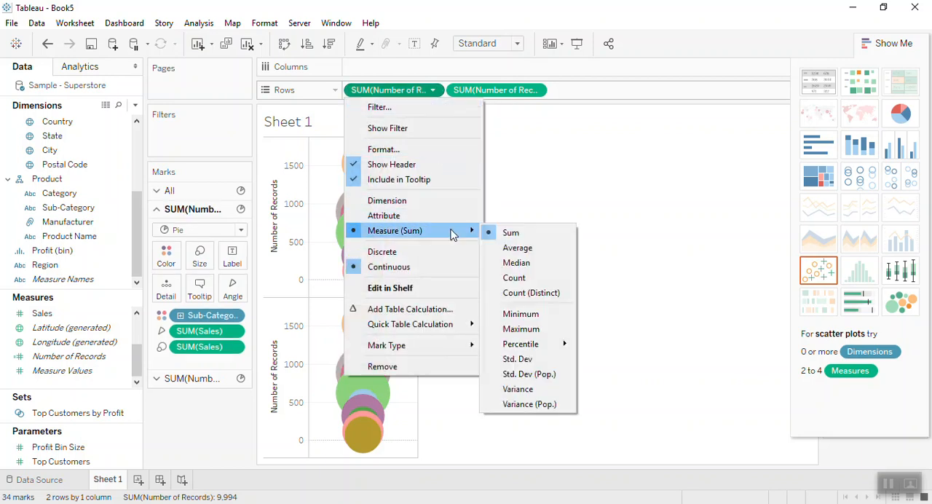
pyautogui.moveTo(531, 291)
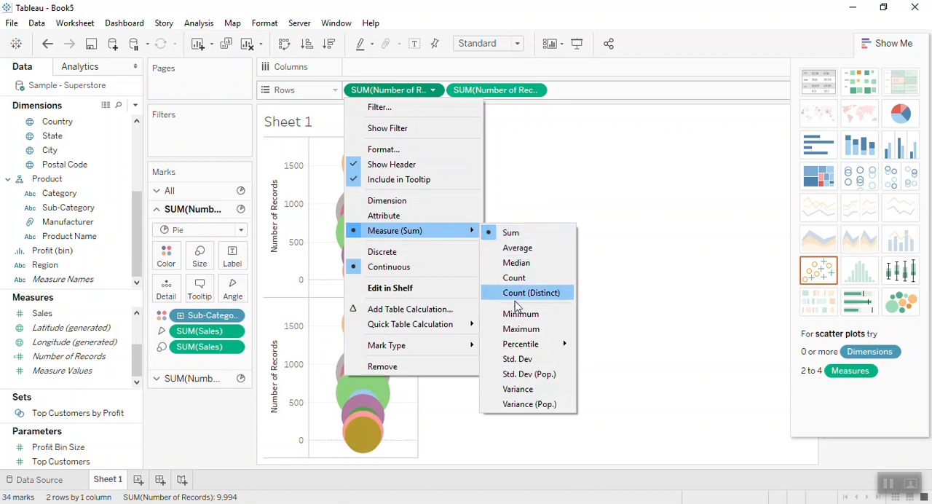
pyautogui.moveTo(522, 313)
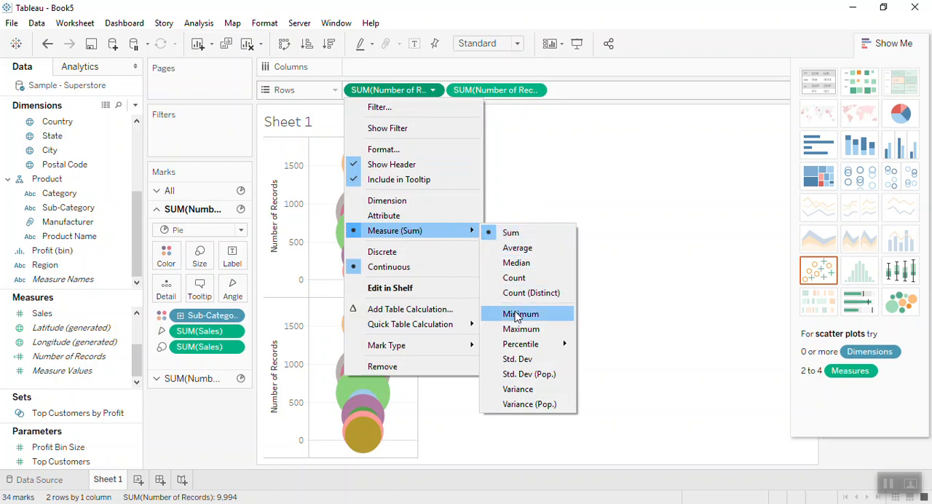
# Step: Aggregate both Number of Records measures as Minimum and combine them on a dual axis
pyautogui.click(521, 313)
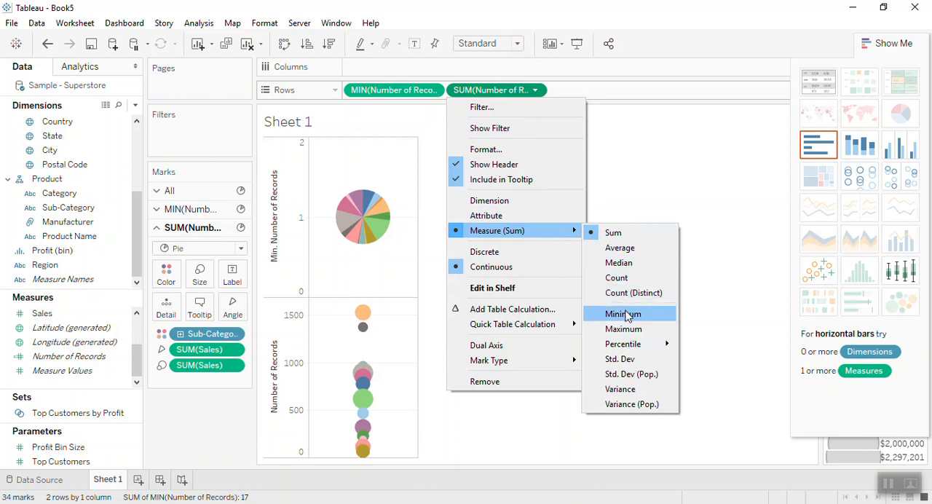
pyautogui.click(623, 313)
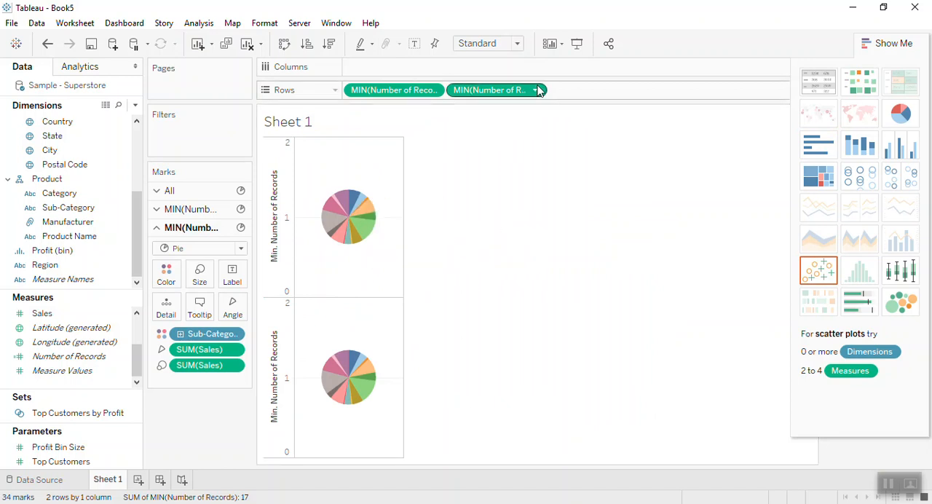
pyautogui.click(538, 90)
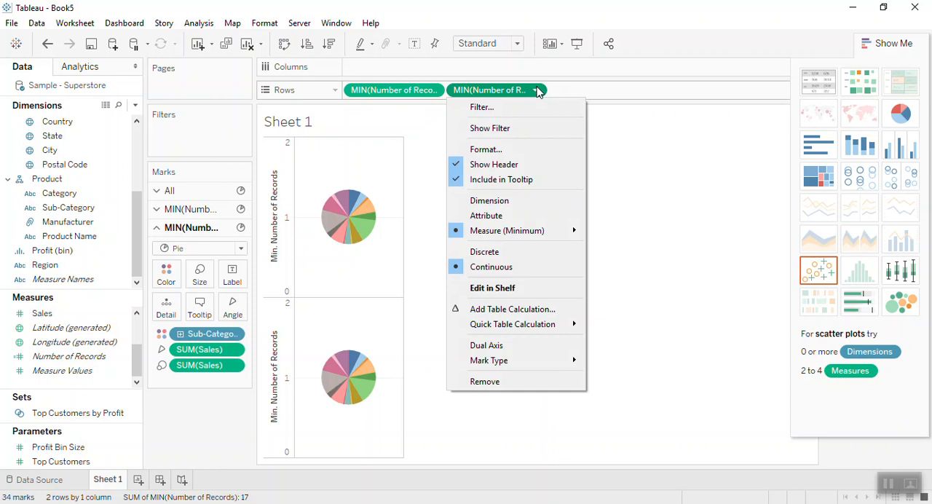
pyautogui.moveTo(530, 141)
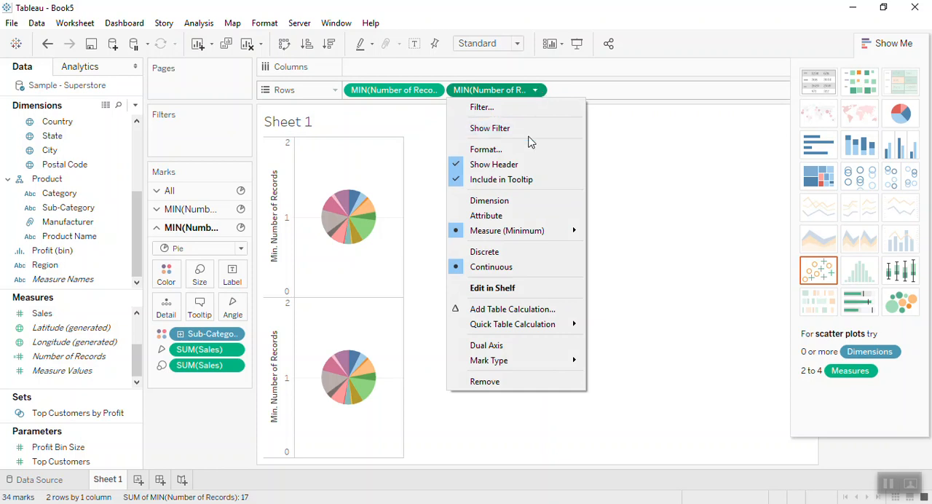
pyautogui.moveTo(486, 343)
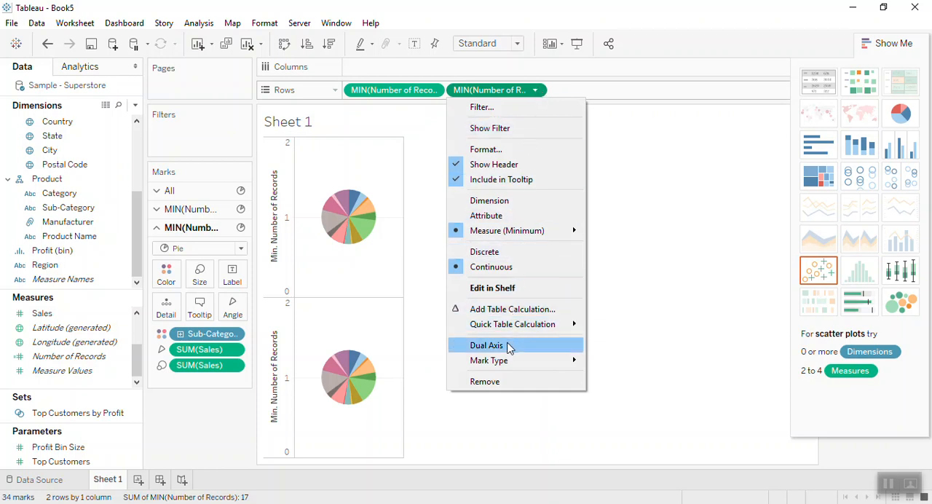
pyautogui.click(486, 344)
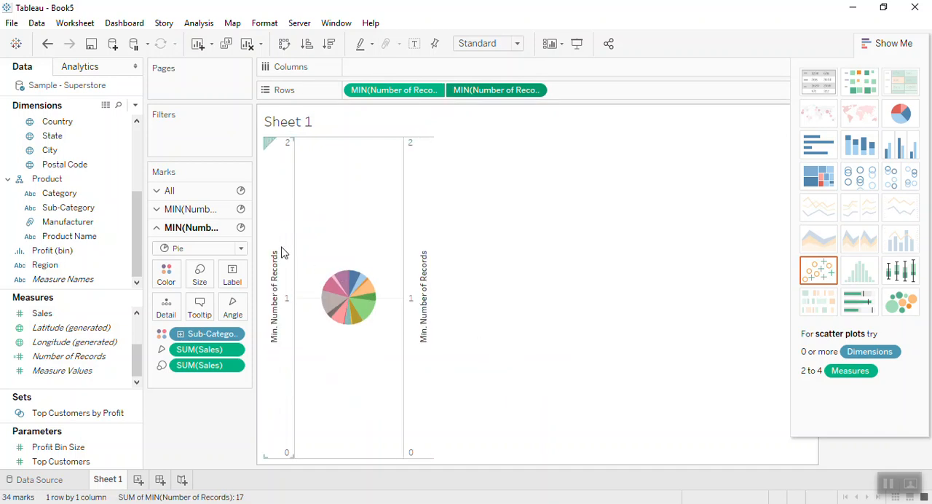
pyautogui.moveTo(361, 224)
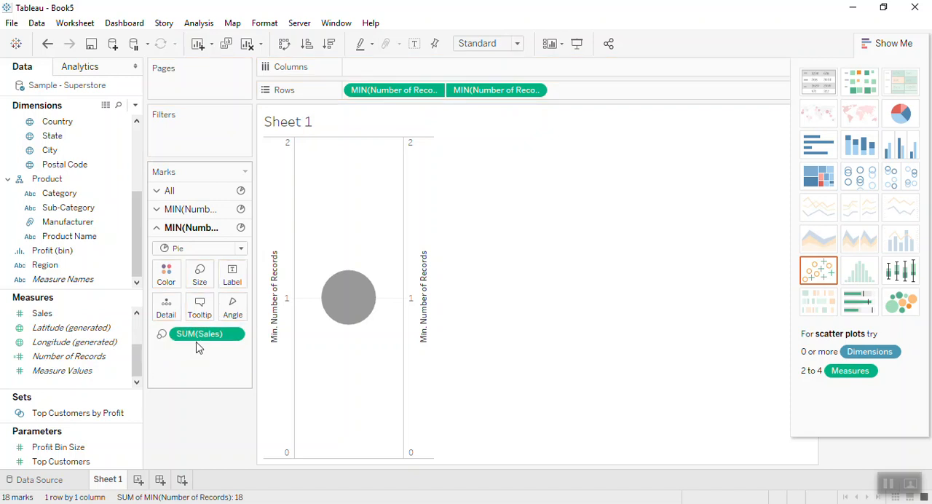
# Step: Remove Sub-Category from the second layer so it draws one plain grey circle
pyautogui.click(72, 326)
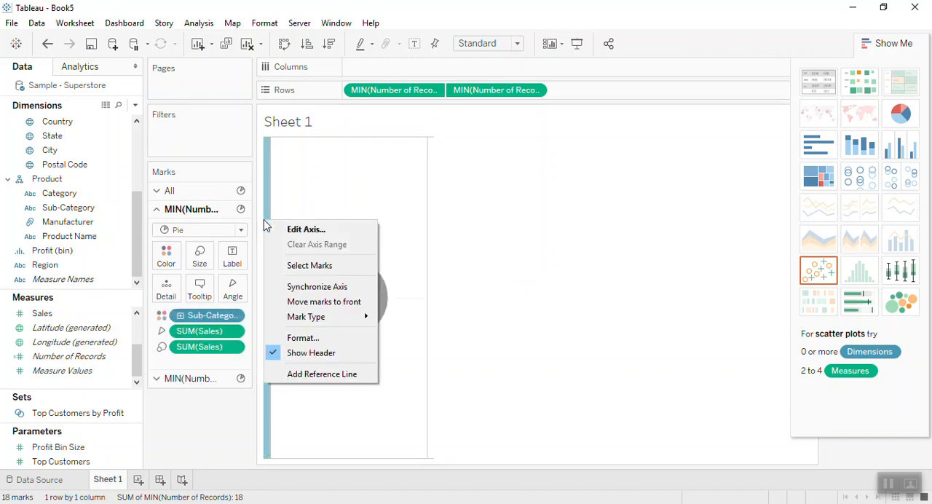
pyautogui.moveTo(312, 353)
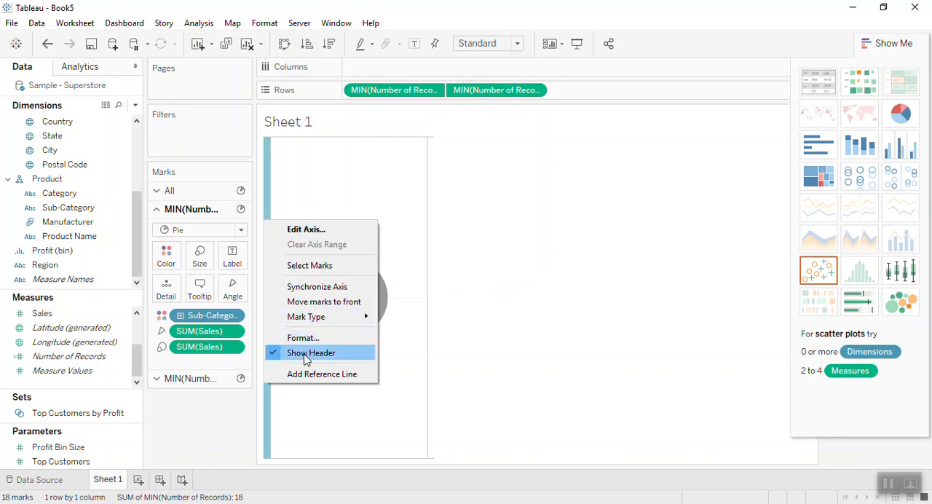
# Step: Uncheck Show Header to hide the Number of Records axis
pyautogui.click(311, 353)
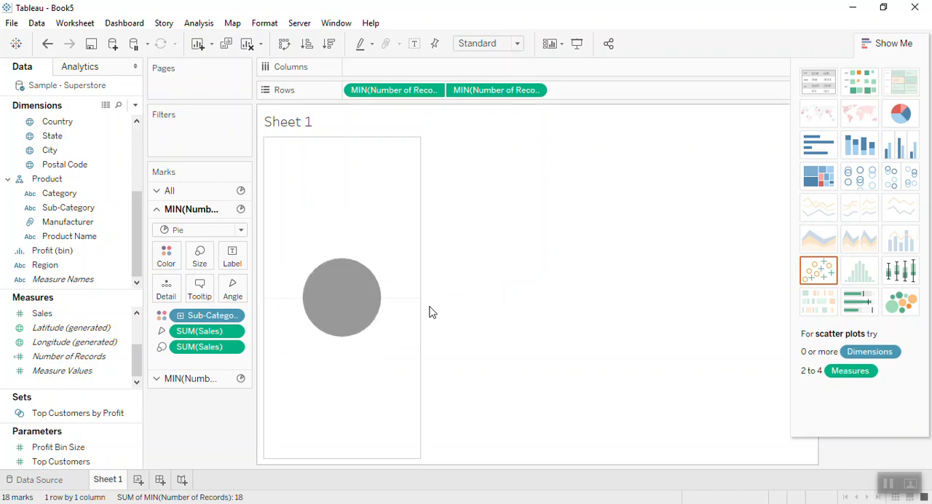
pyautogui.moveTo(425, 289)
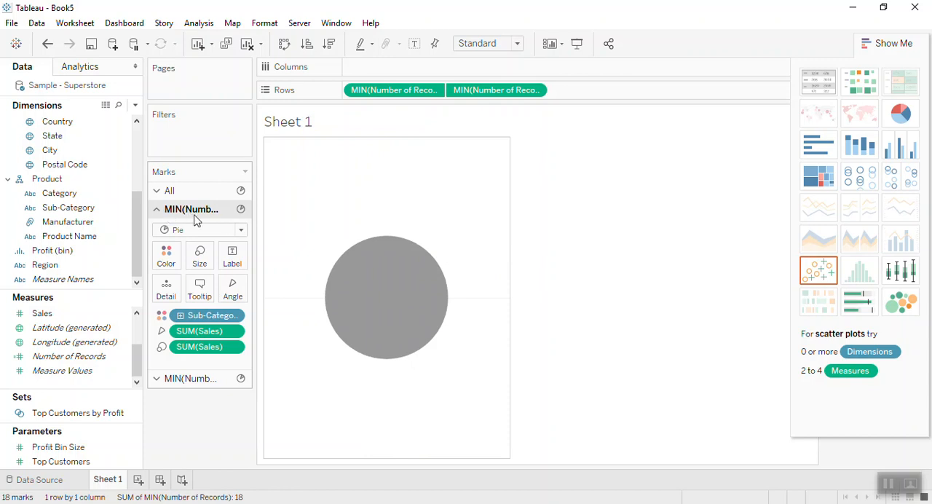
pyautogui.moveTo(193, 210)
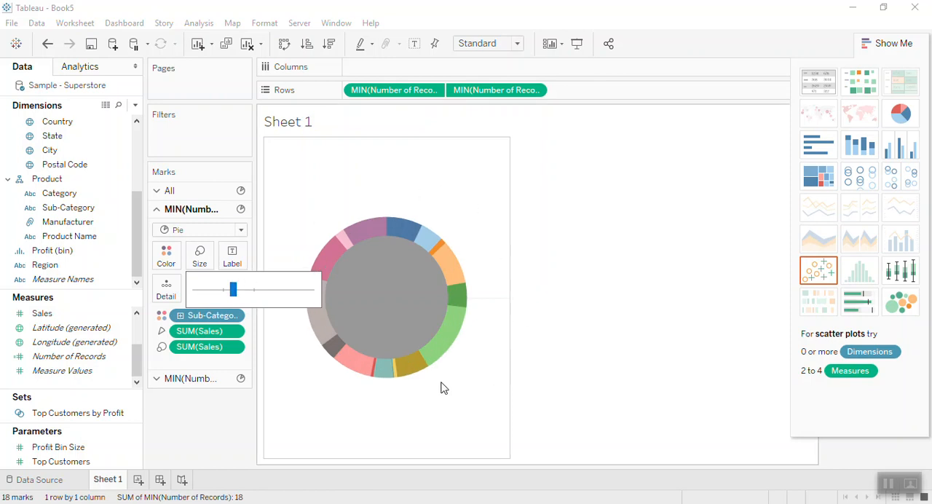
pyautogui.moveTo(457, 324)
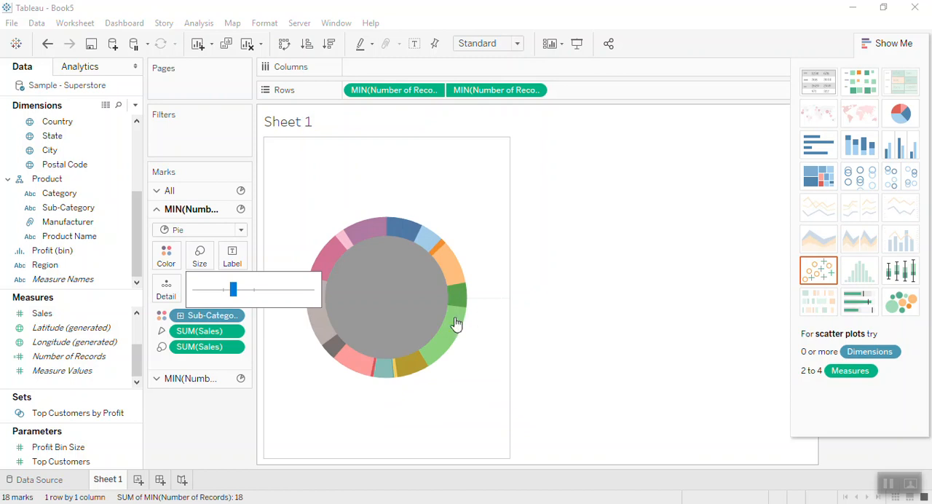
pyautogui.moveTo(390, 284)
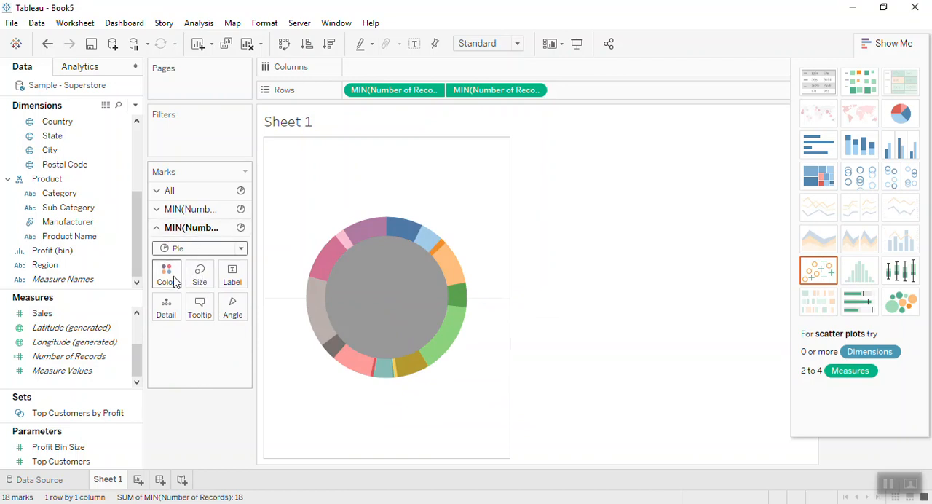
# Step: Colour the centre circle white to form the donut
pyautogui.click(166, 274)
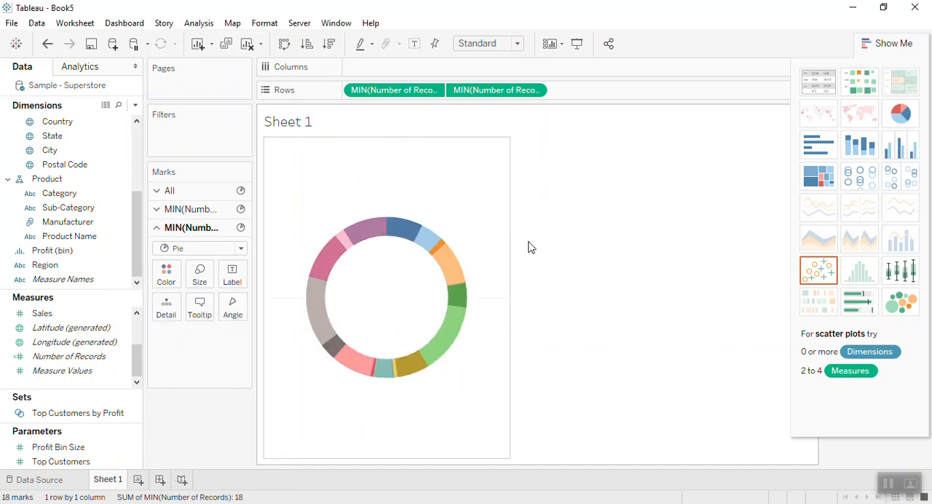
pyautogui.moveTo(442, 347)
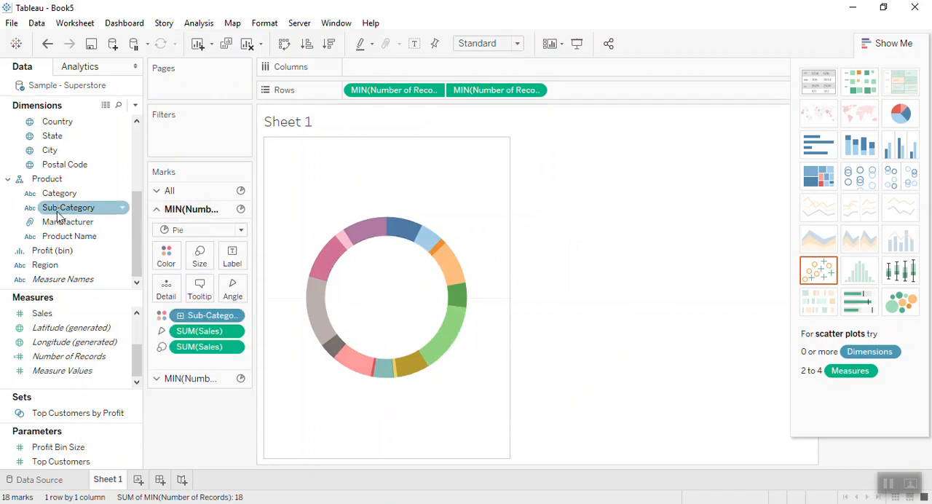
# Step: Label the donut slices with Sub-Category names and Sales totals
pyautogui.moveTo(69, 207); pyautogui.dragTo(233, 250)
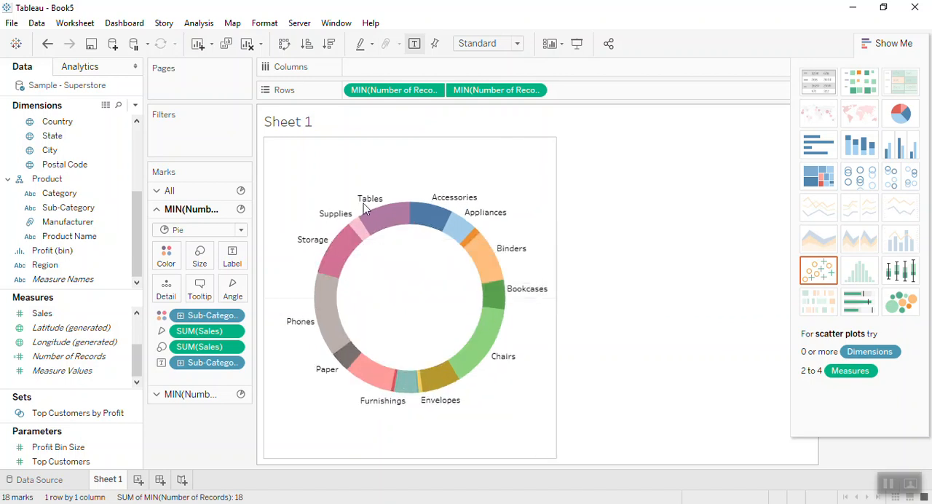
pyautogui.moveTo(377, 202)
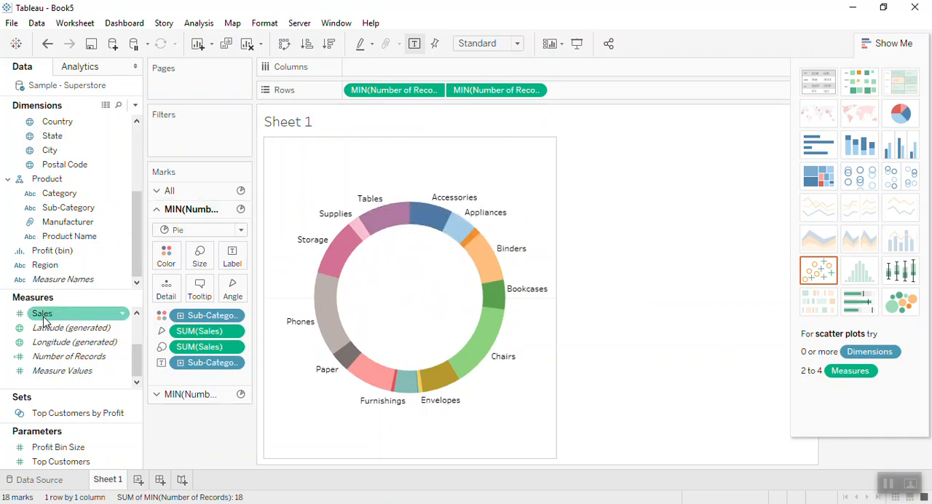
pyautogui.click(42, 313)
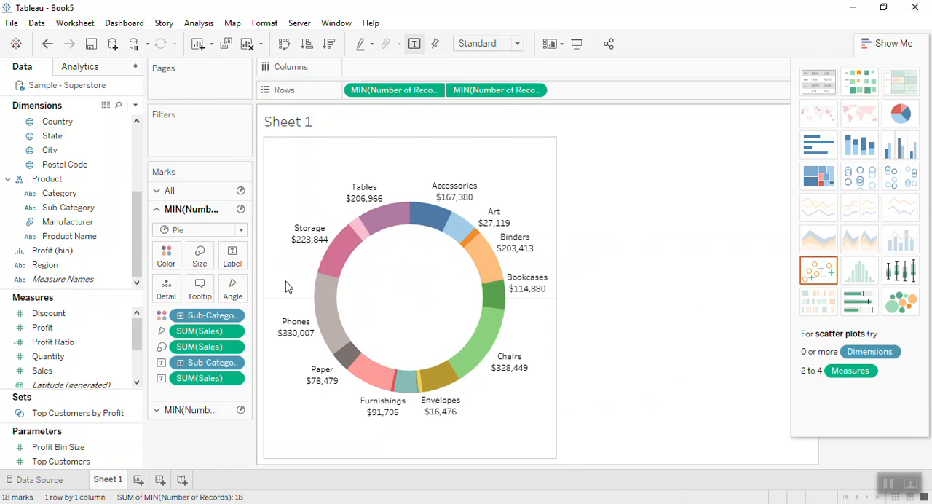
pyautogui.moveTo(386, 240)
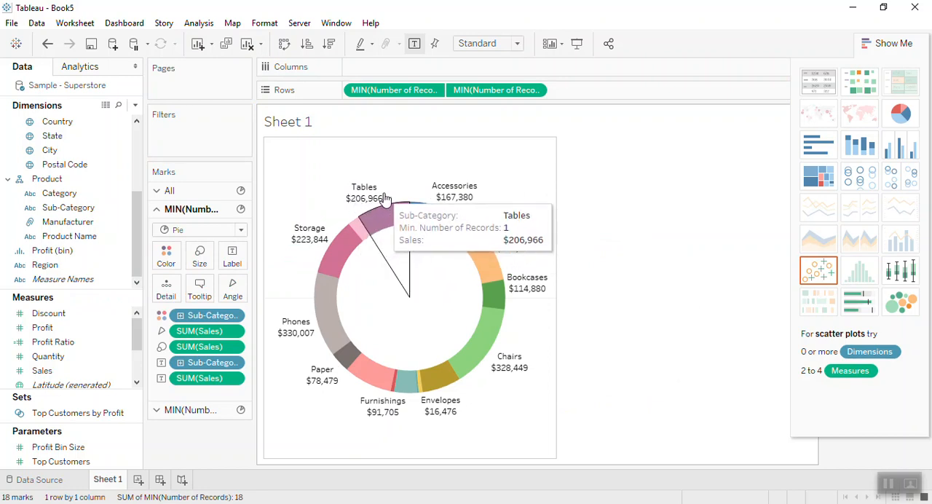
pyautogui.moveTo(386, 194)
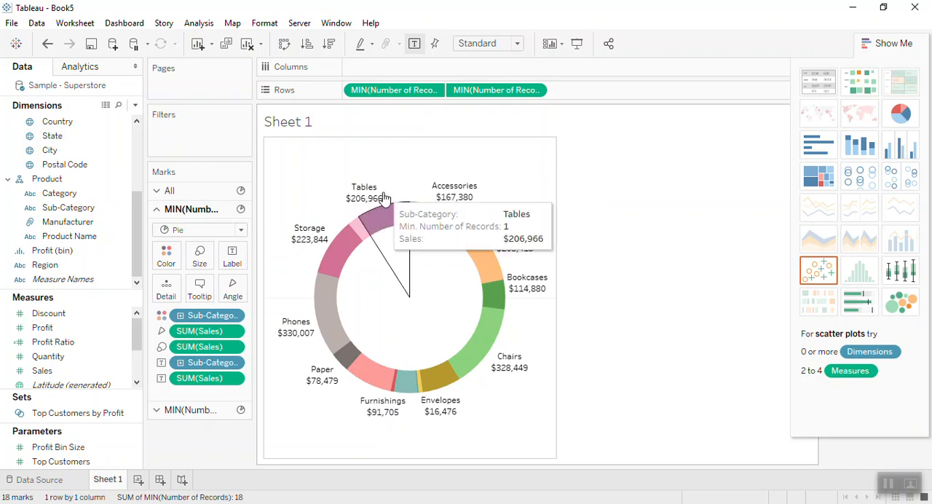
pyautogui.moveTo(379, 195)
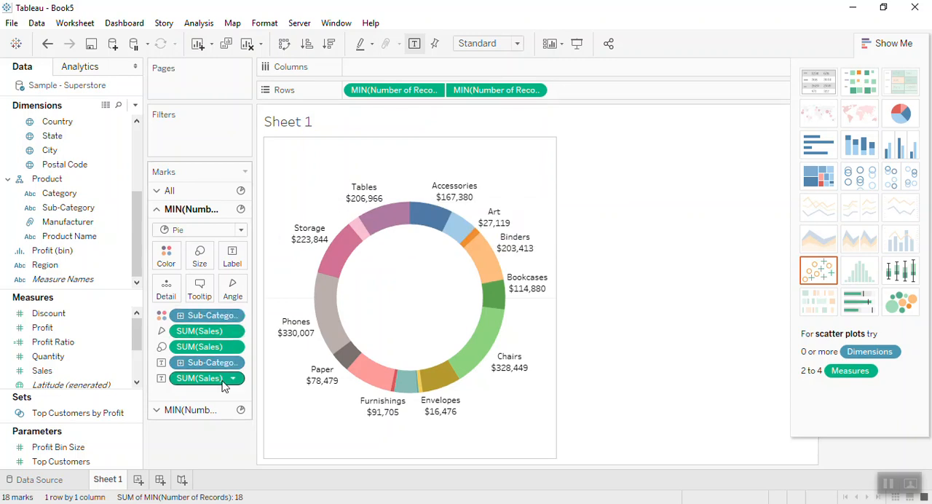
pyautogui.moveTo(239, 384)
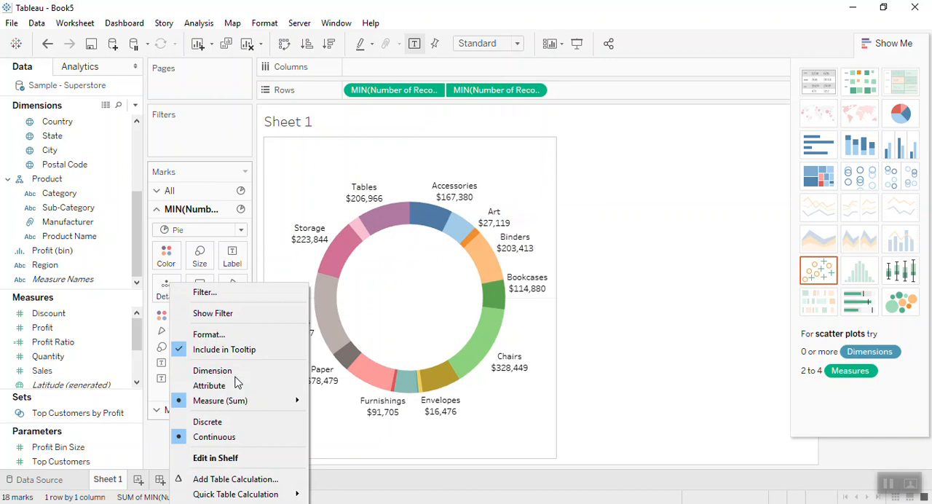
pyautogui.moveTo(236, 493)
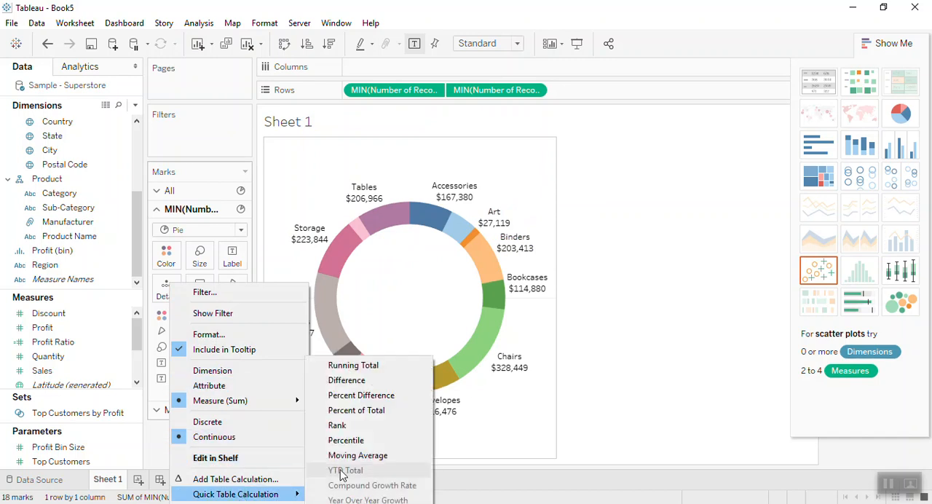
# Step: Convert the SUM(Sales) labels to a Percent of Total quick table calculation
pyautogui.click(355, 411)
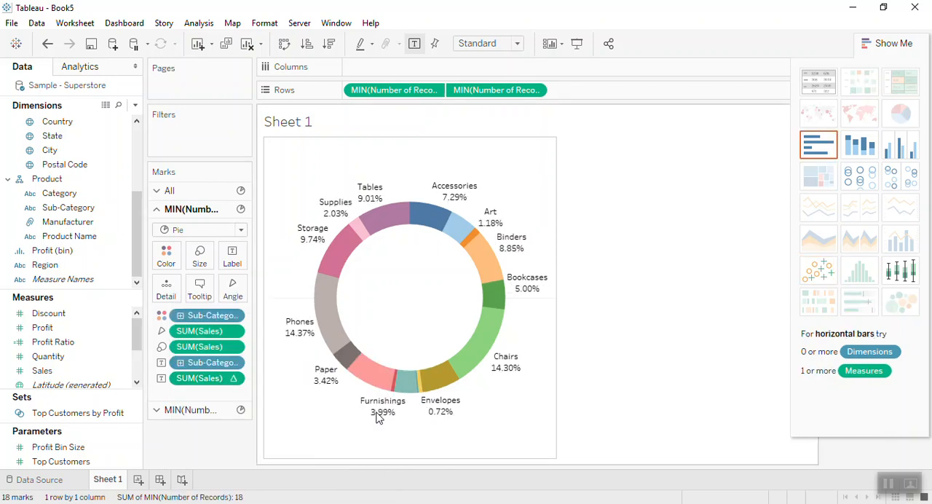
pyautogui.moveTo(517, 333)
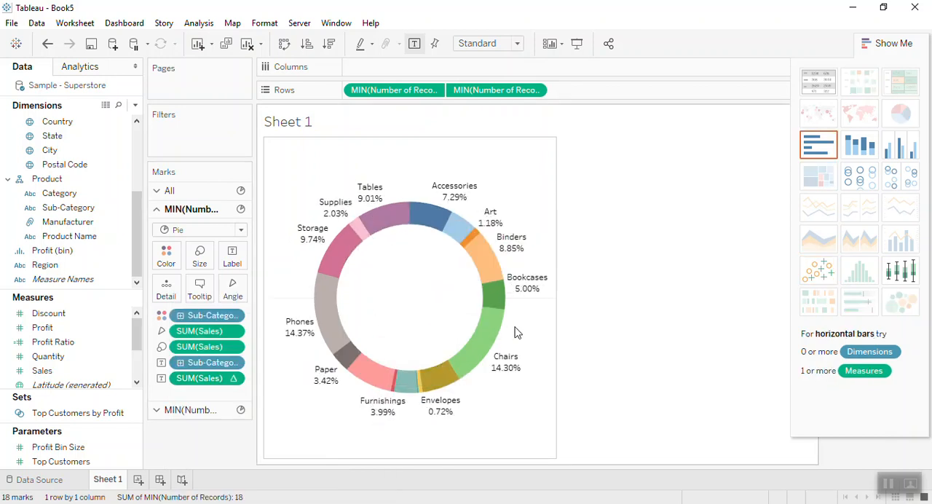
pyautogui.moveTo(375, 196)
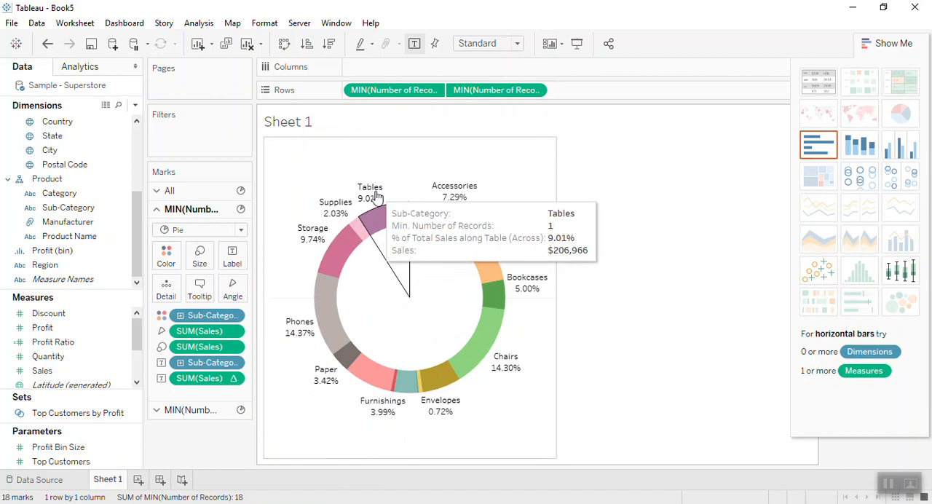
pyautogui.moveTo(332, 323)
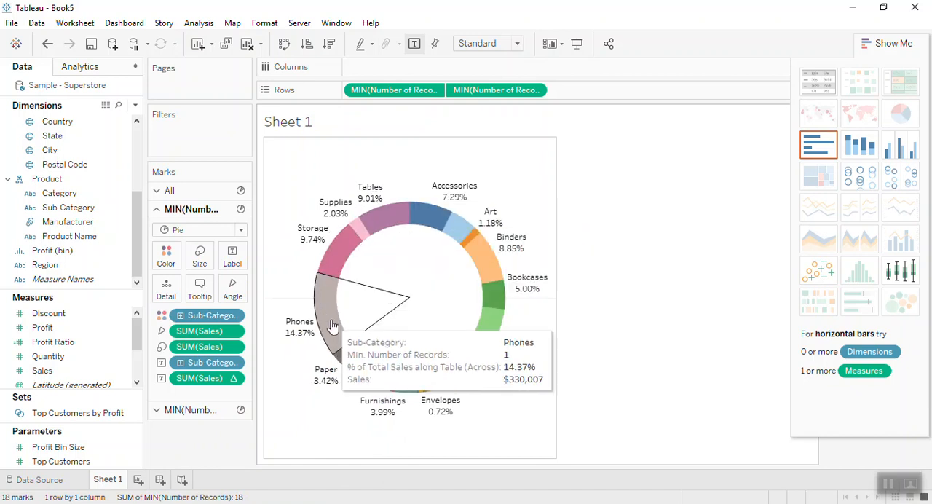